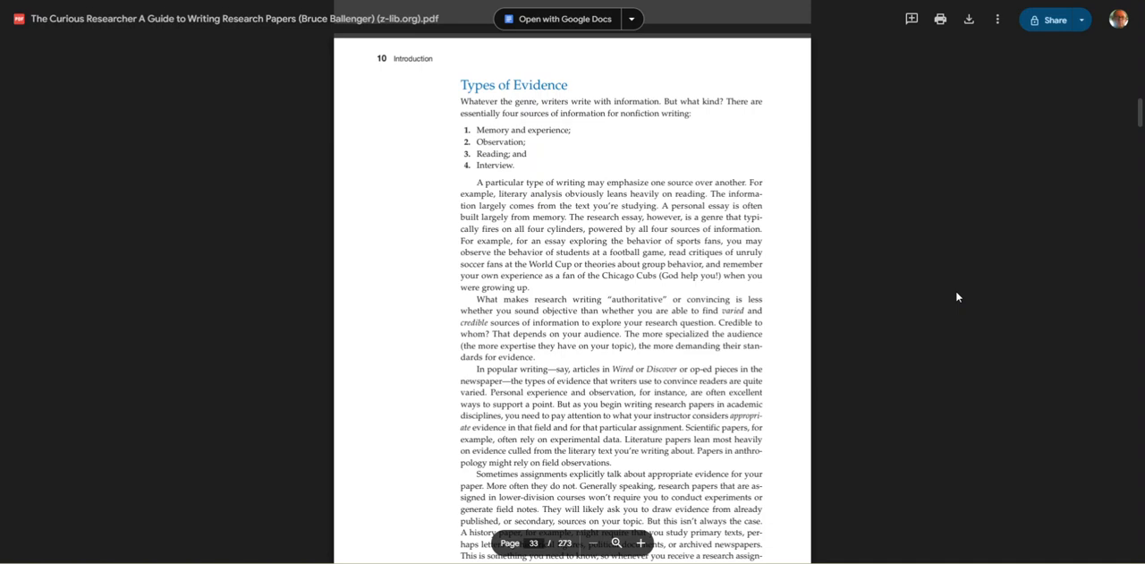
pyautogui.moveTo(962, 312)
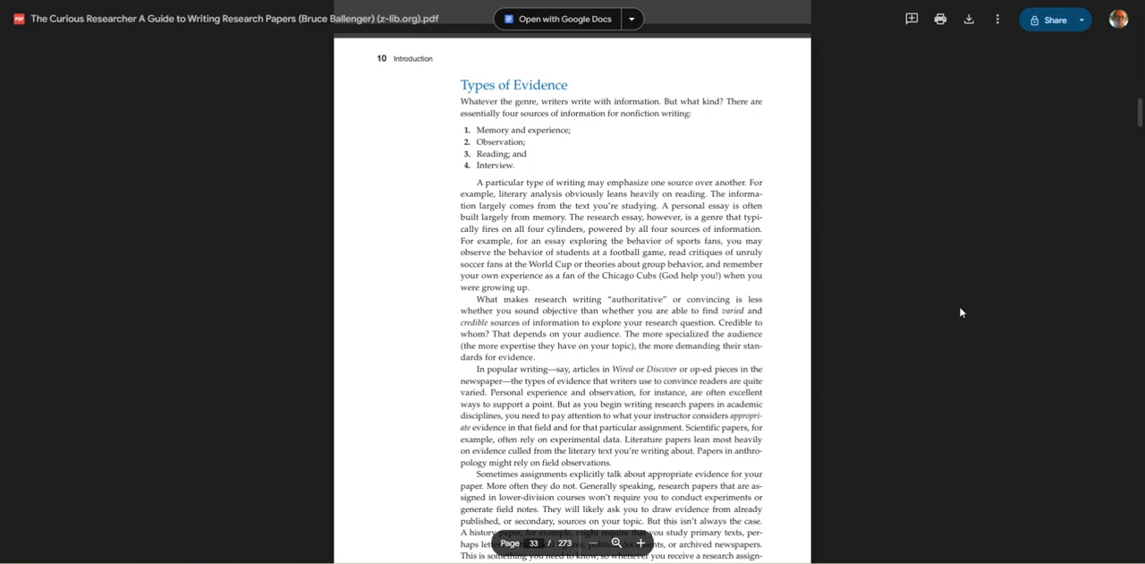
pyautogui.moveTo(825, 335)
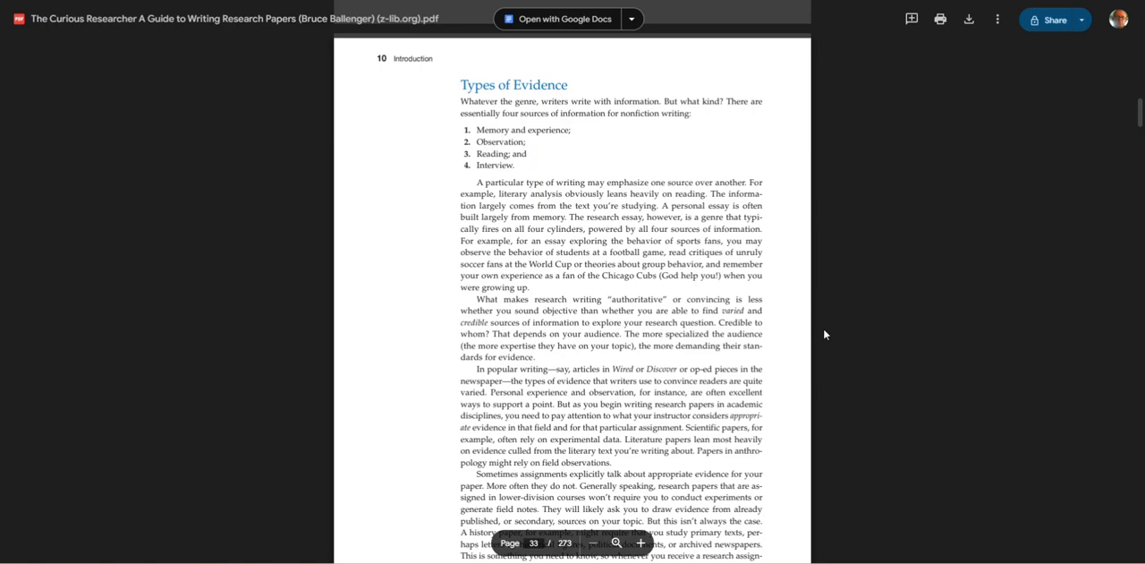
pyautogui.scroll(-3)
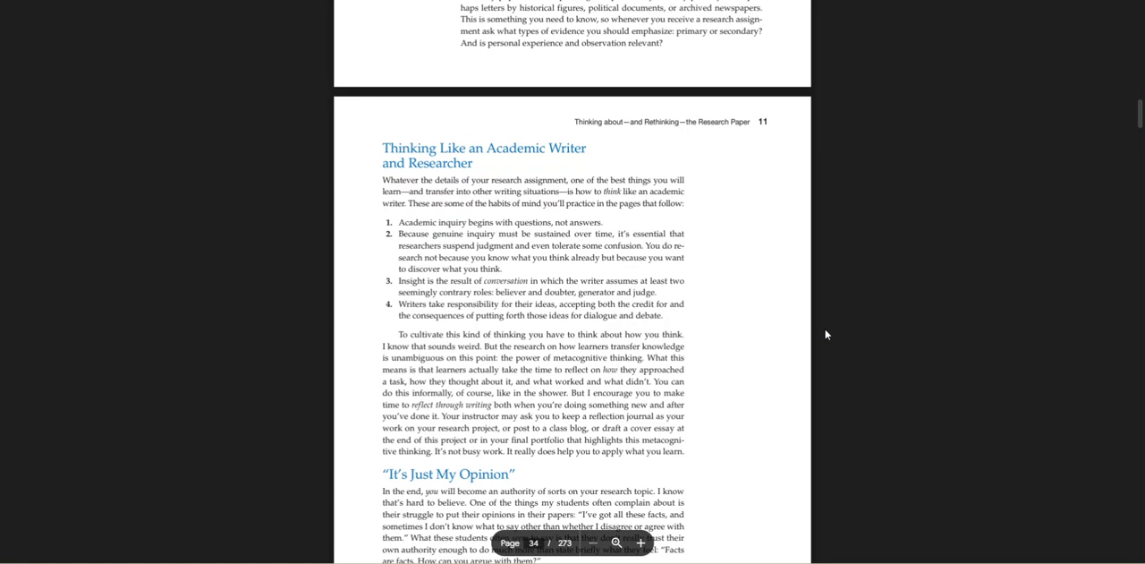
pyautogui.scroll(-3)
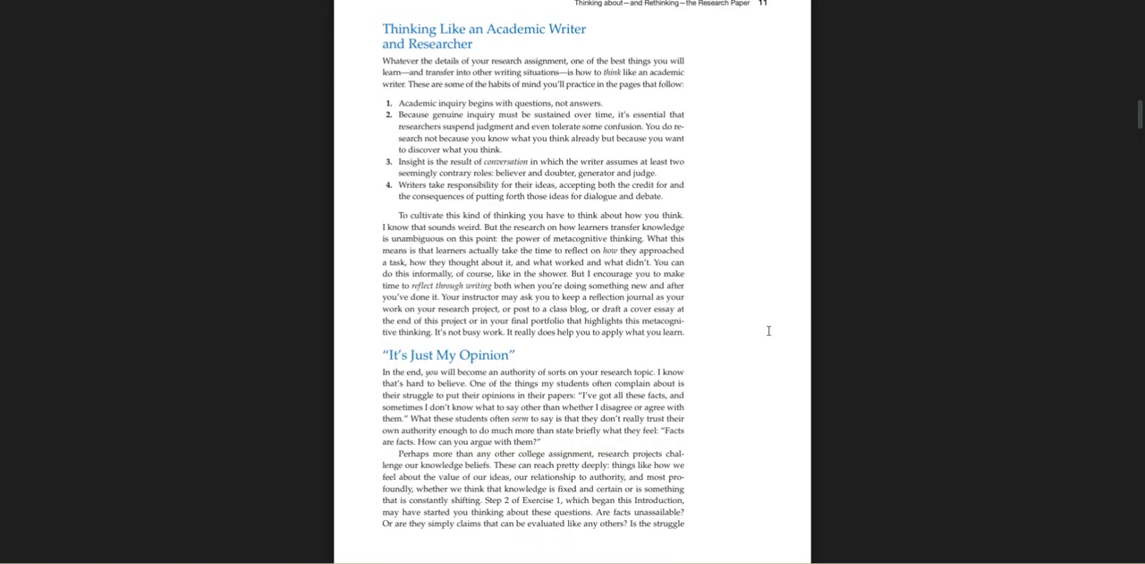
pyautogui.scroll(-3)
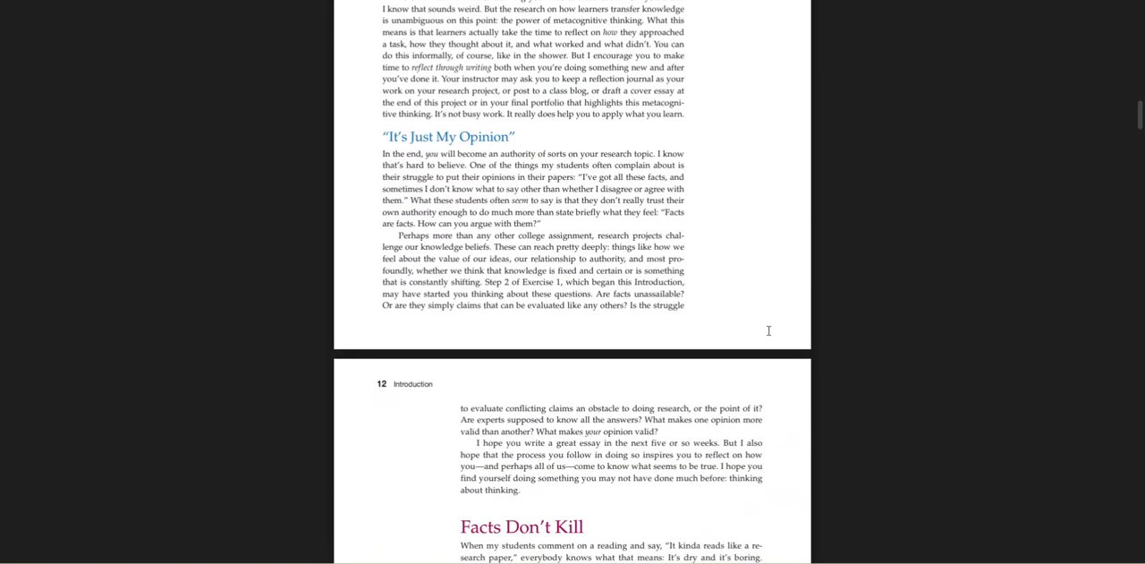
pyautogui.scroll(3)
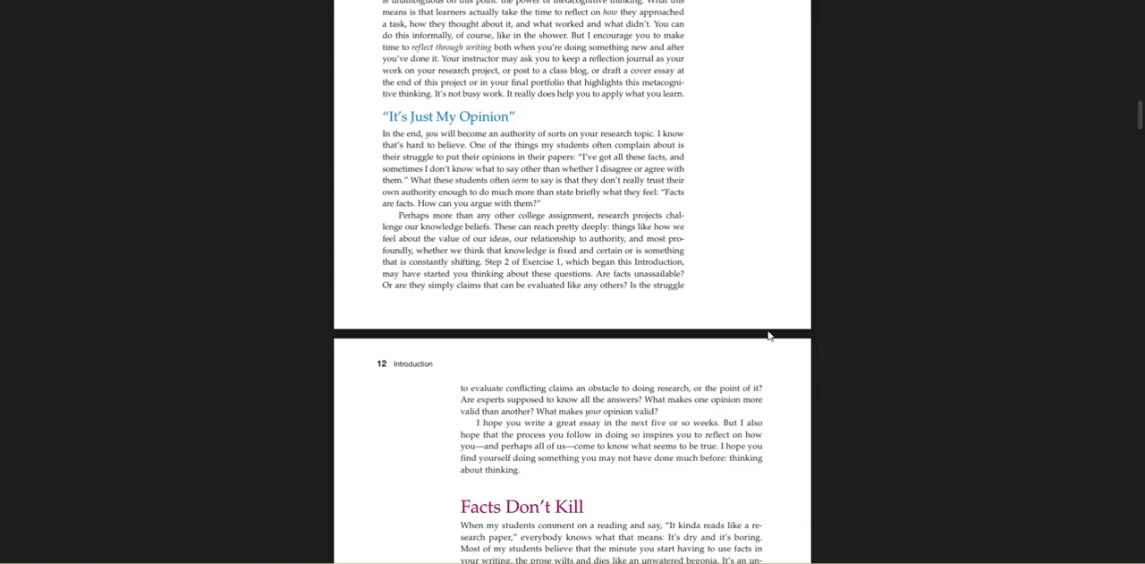
pyautogui.scroll(-3)
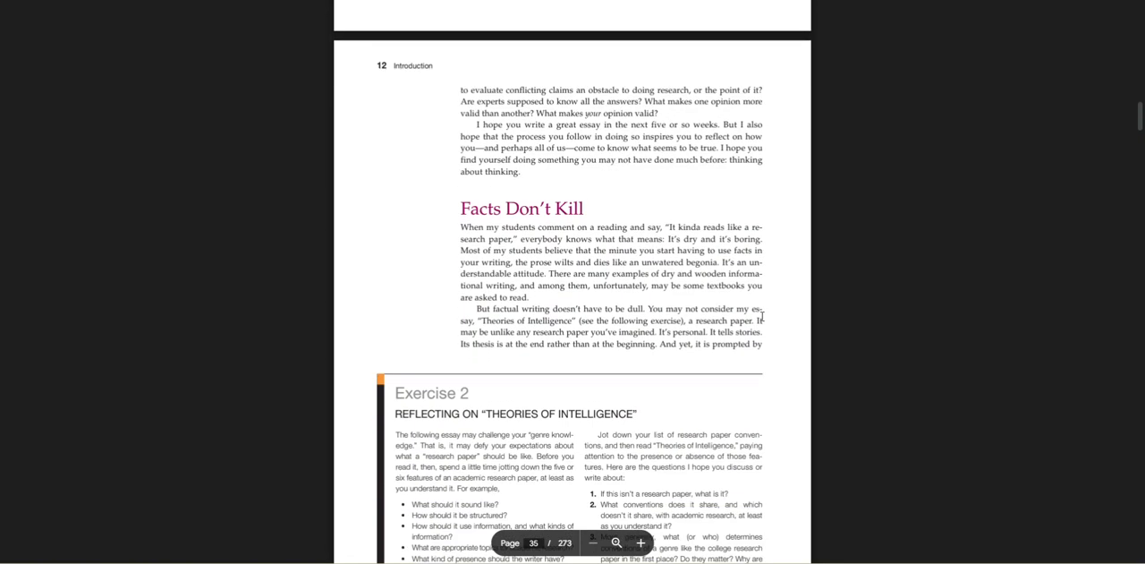
pyautogui.scroll(3)
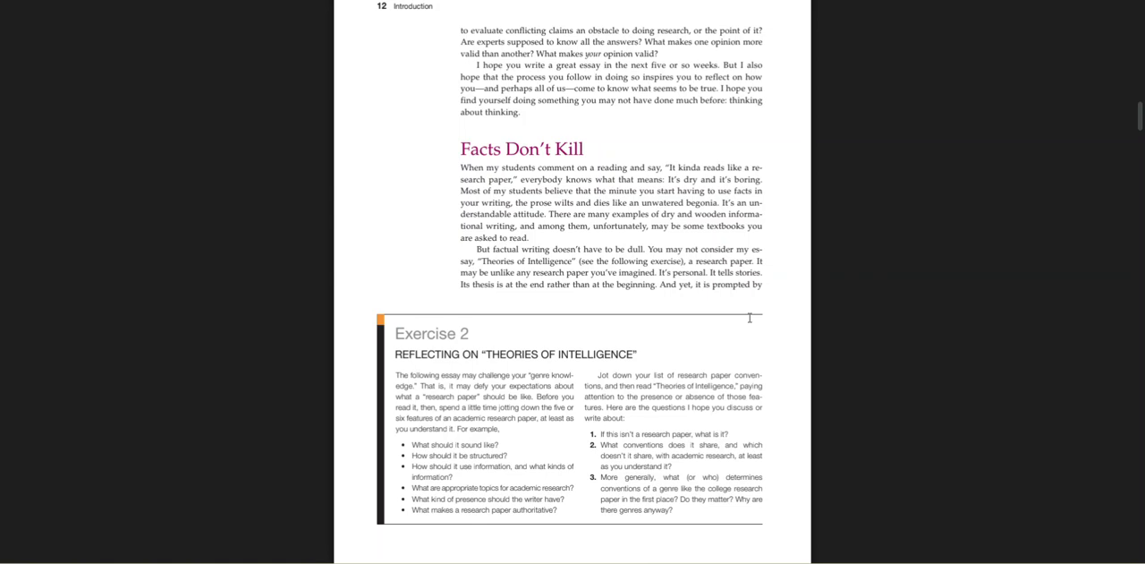
pyautogui.moveTo(886, 198)
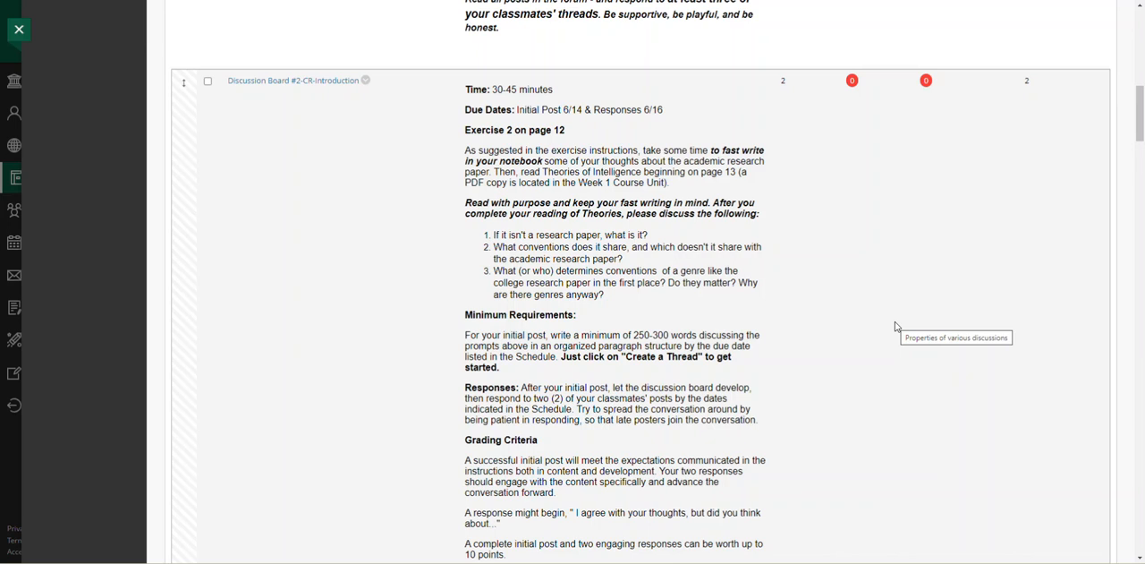
pyautogui.moveTo(895, 328)
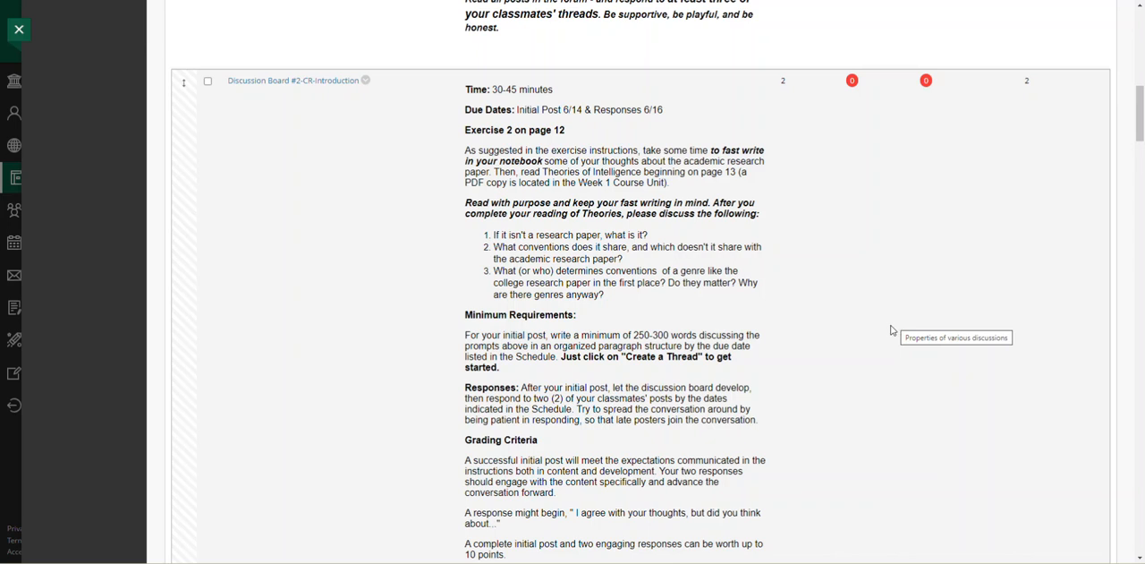
pyautogui.moveTo(868, 334)
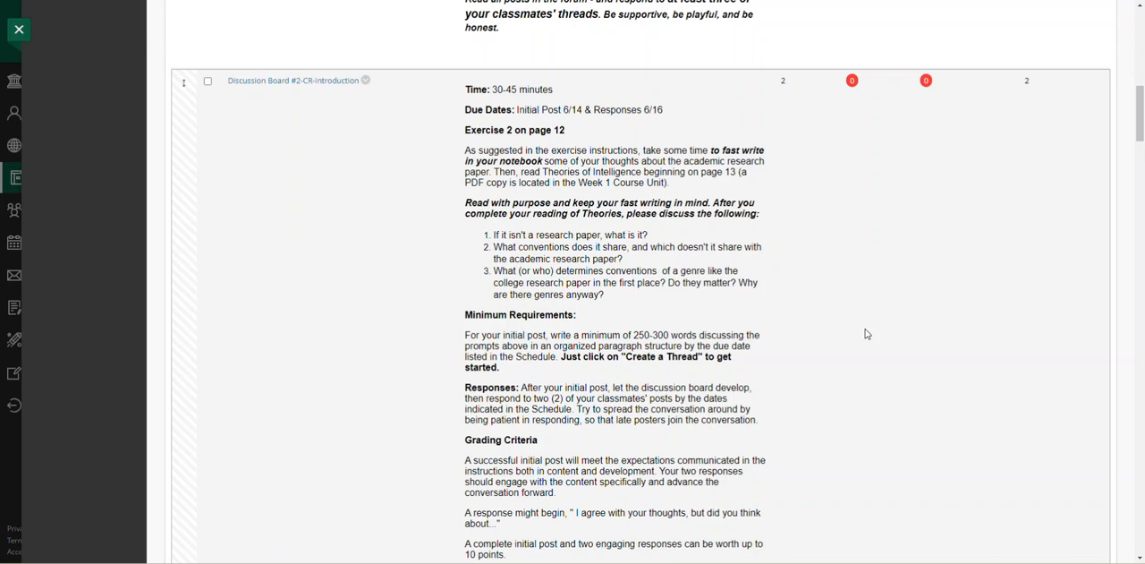
pyautogui.moveTo(662, 202)
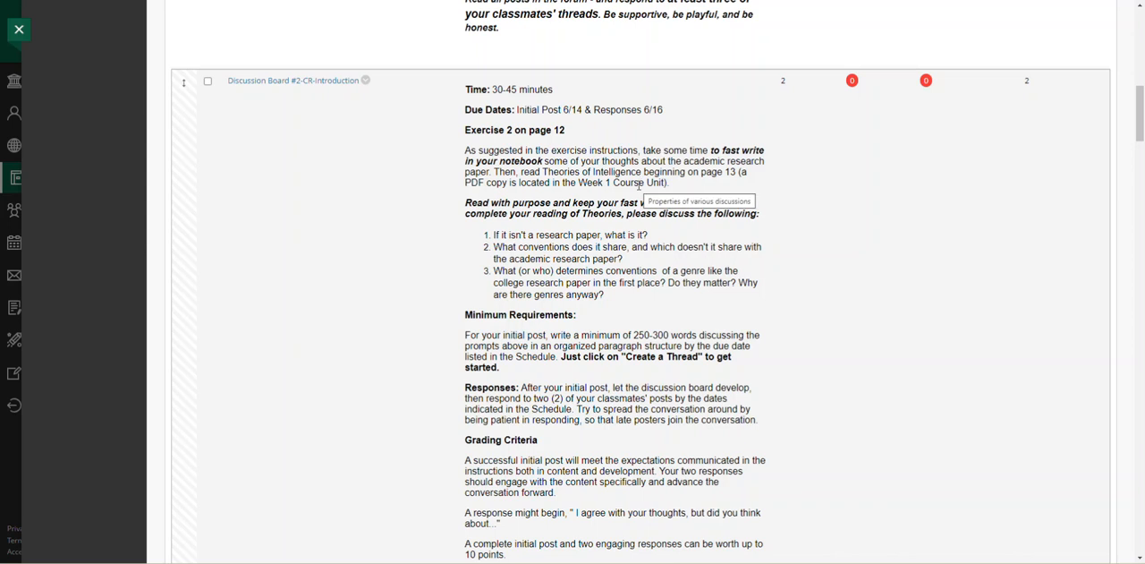